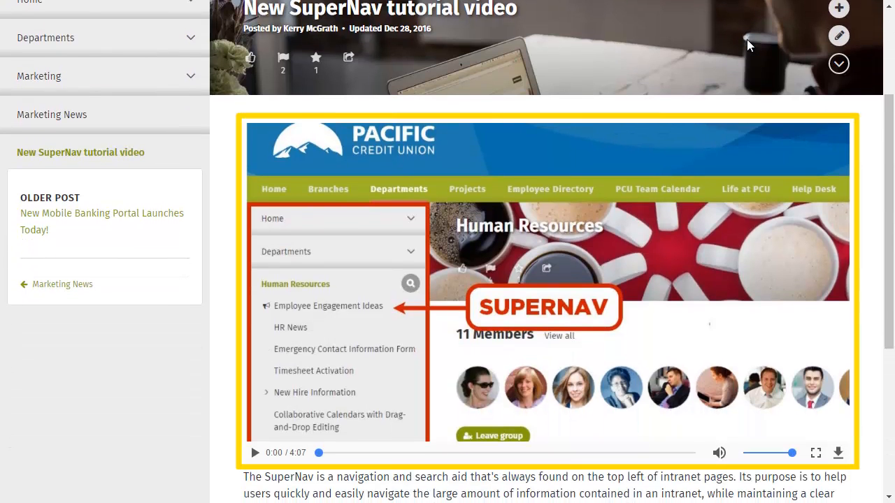
Go to the Tutorial Video Library folder under Marketing
left_click(29, 14)
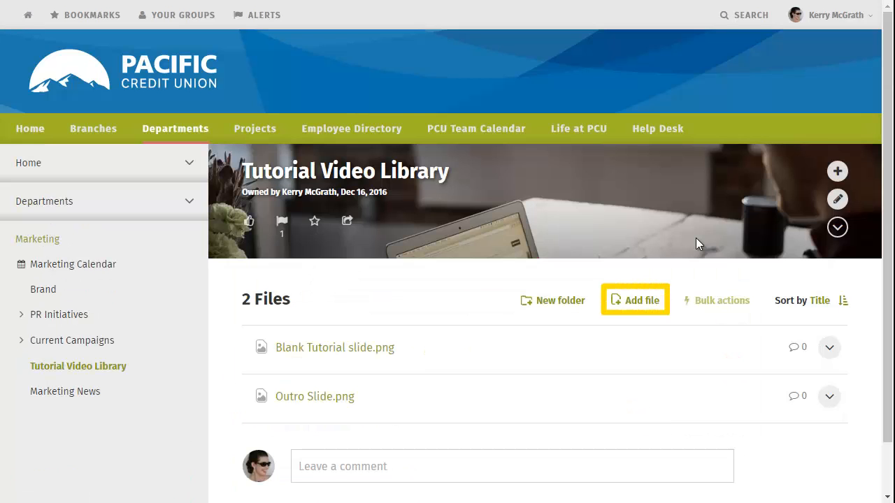
Upload the SuperNav tutorial .mp4 video into the Tutorial Video Library
left_click(635, 300)
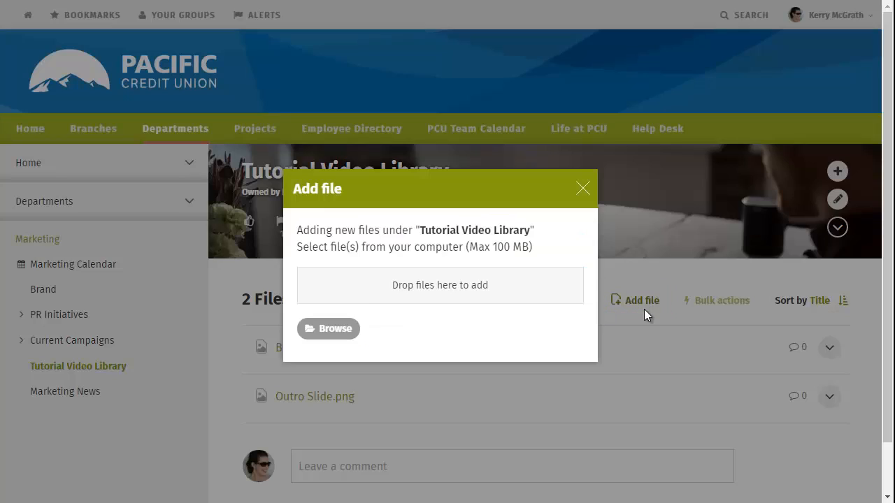
left_click(328, 329)
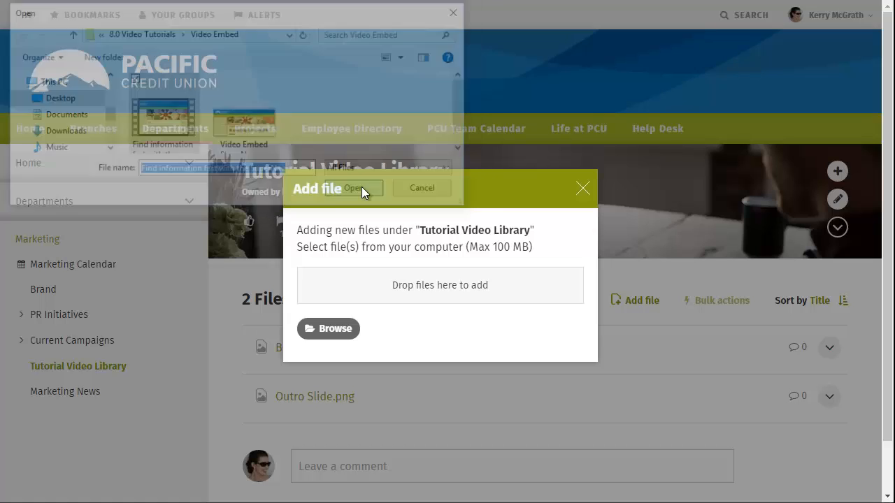
left_click(353, 188)
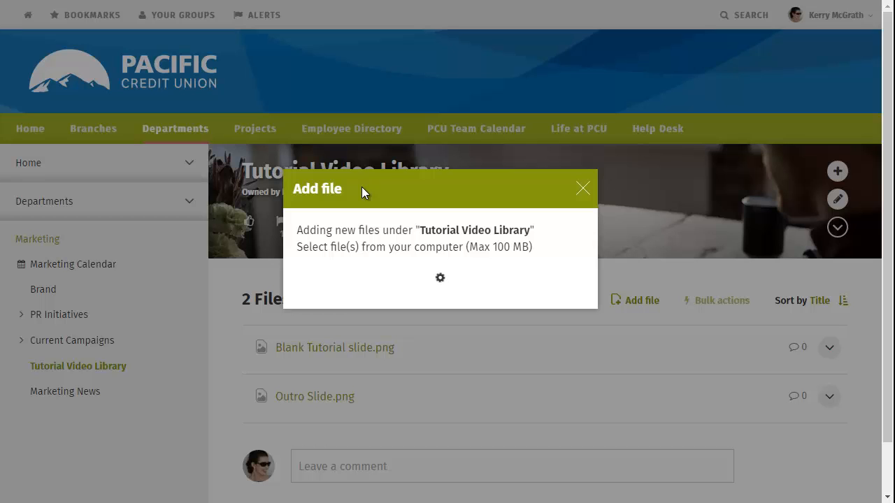
left_click(583, 188)
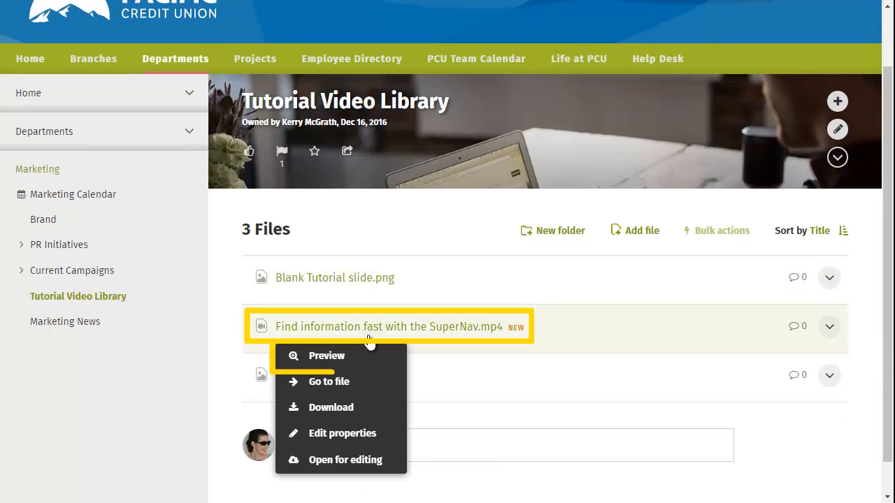
left_click(327, 355)
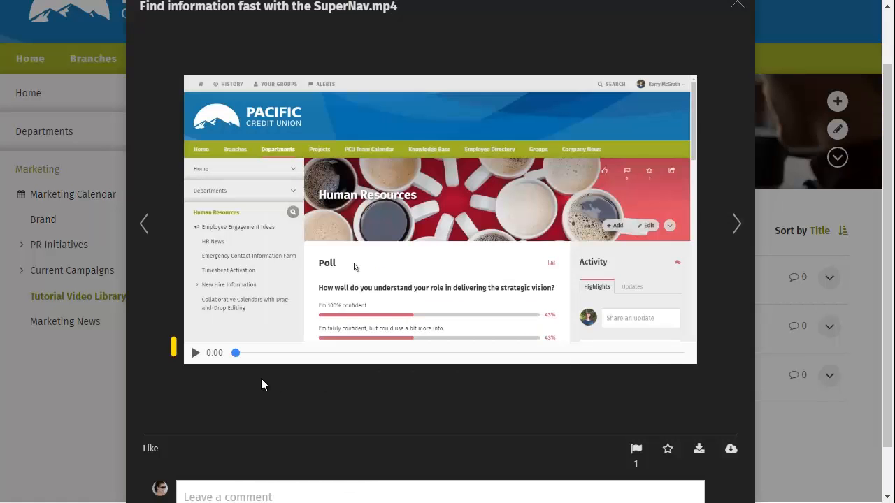
left_click(196, 353)
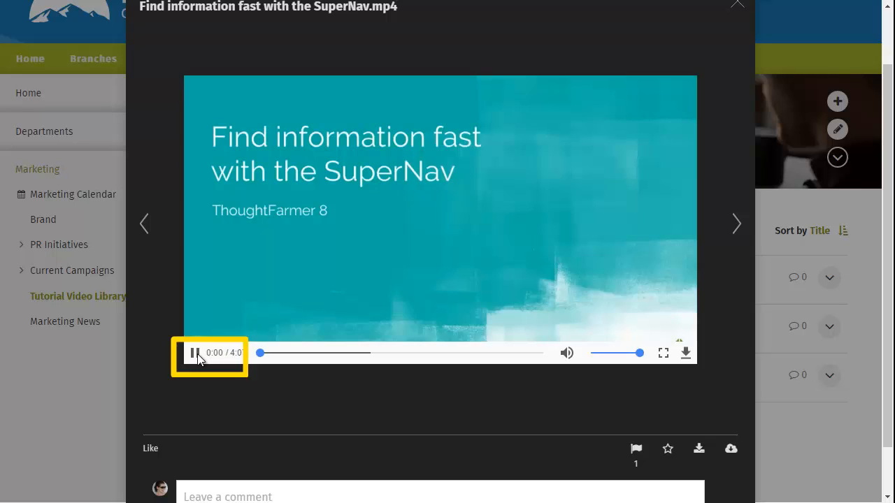
left_click(737, 4)
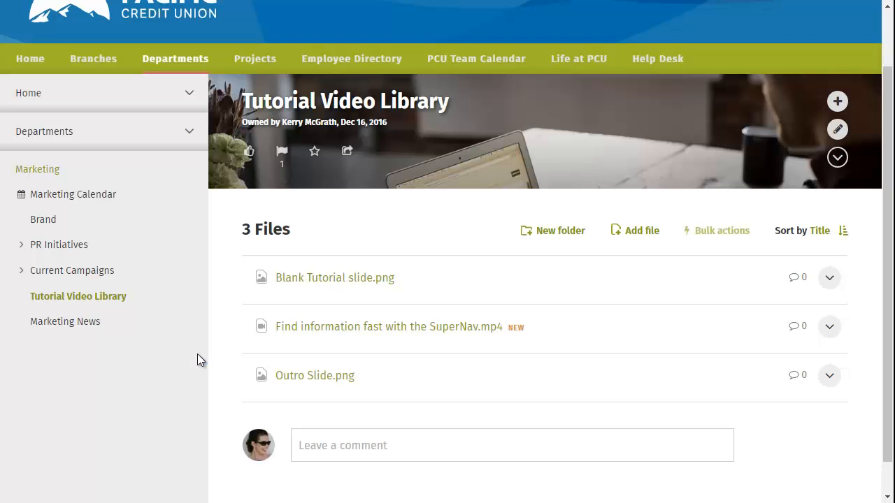
left_click(388, 327)
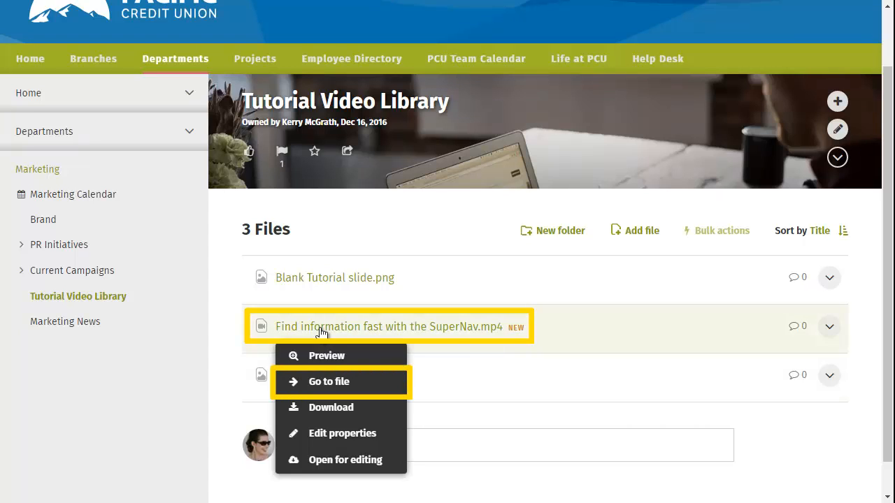
mouse_move(367, 385)
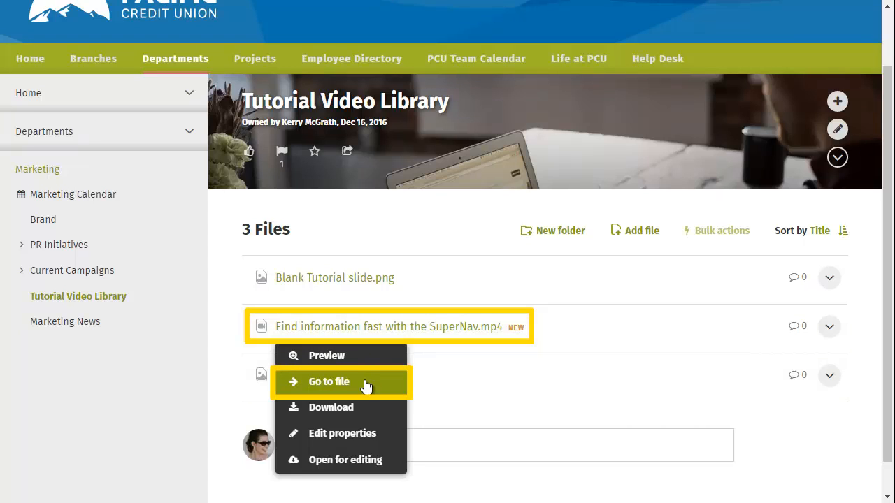
Go to the SuperNav video's file page and scroll through its details
left_click(330, 382)
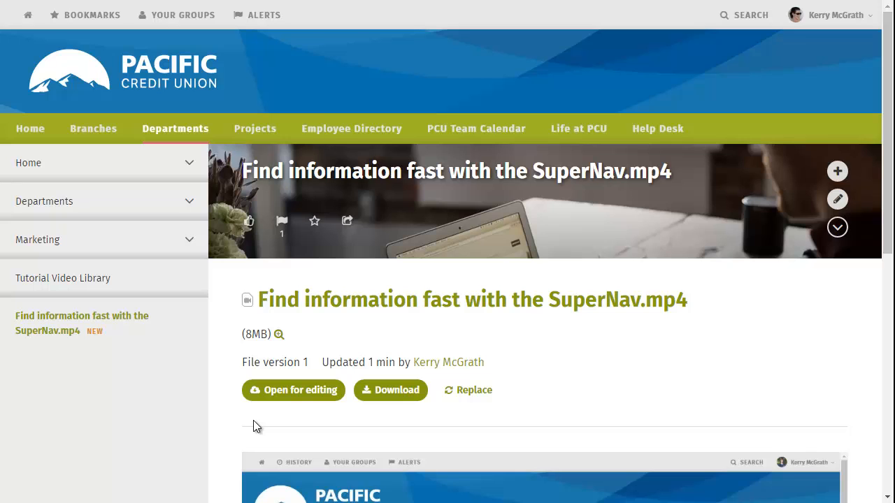
scroll("down", 3)
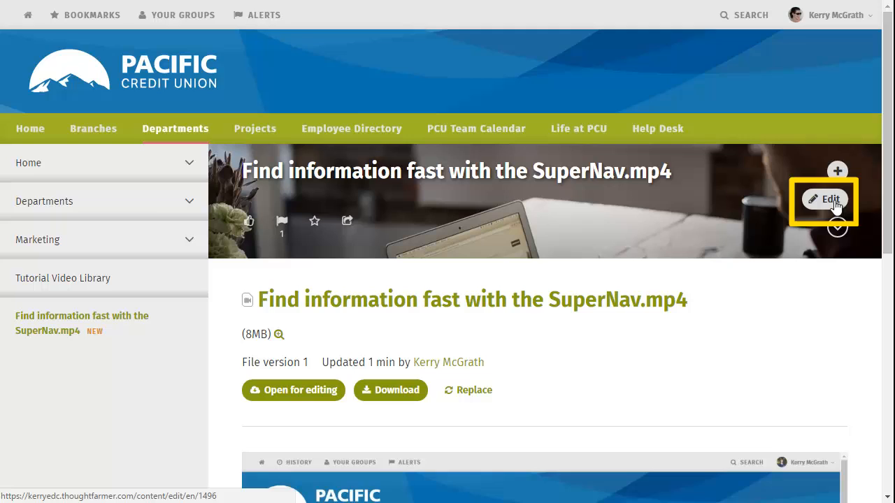
Edit the video file and upload the SuperNav screenshot as its thumbnail image
left_click(824, 199)
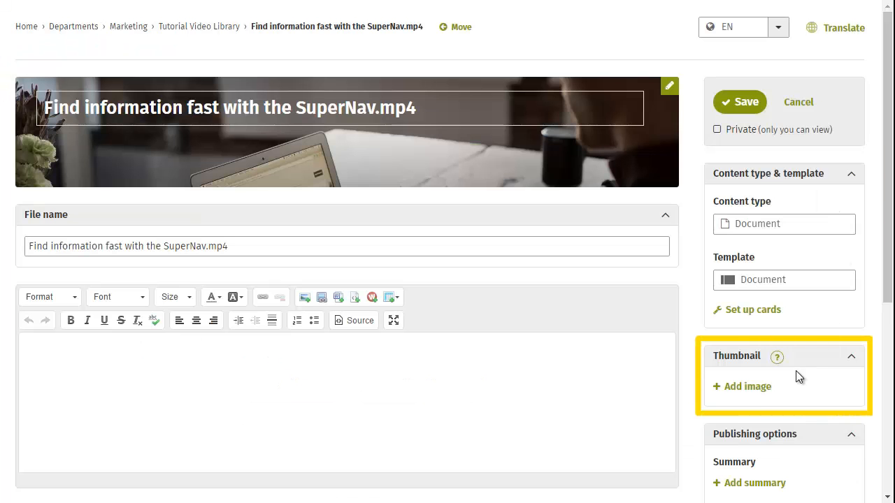
left_click(742, 386)
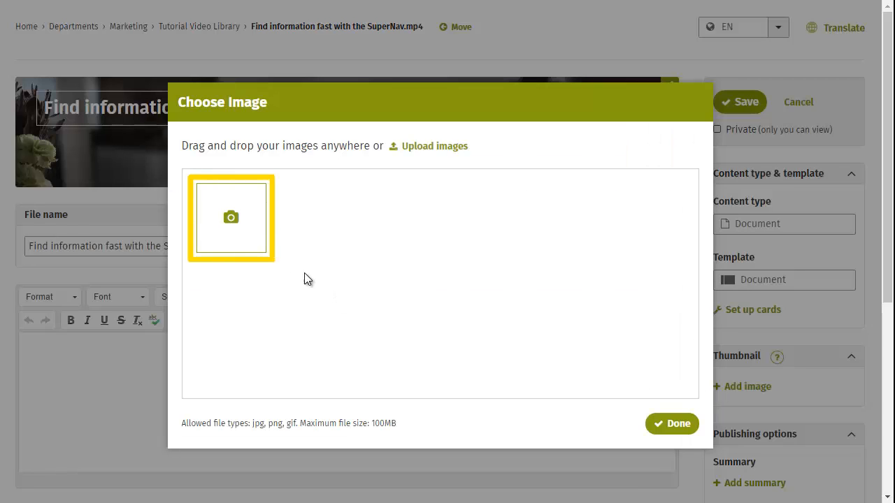
left_click(231, 217)
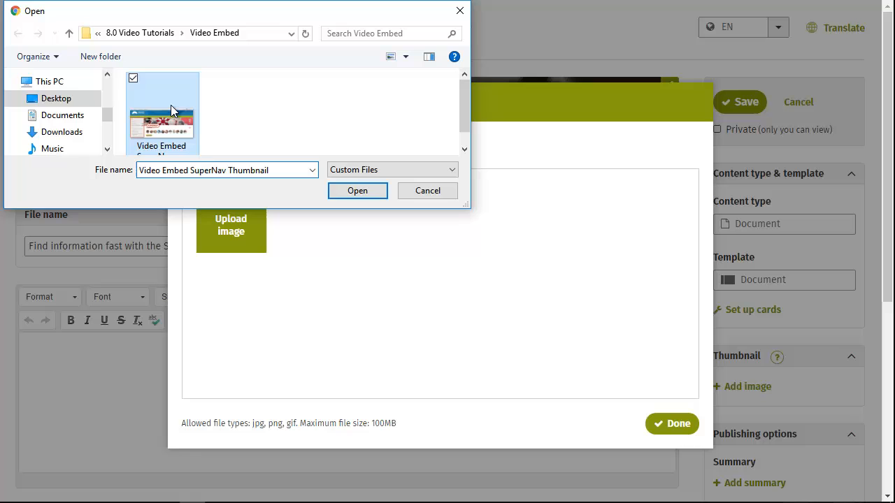
left_click(358, 190)
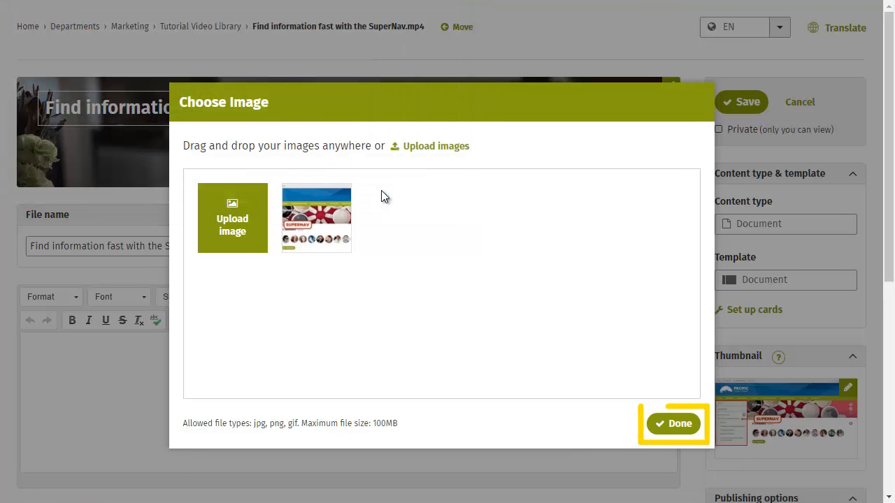
left_click(673, 424)
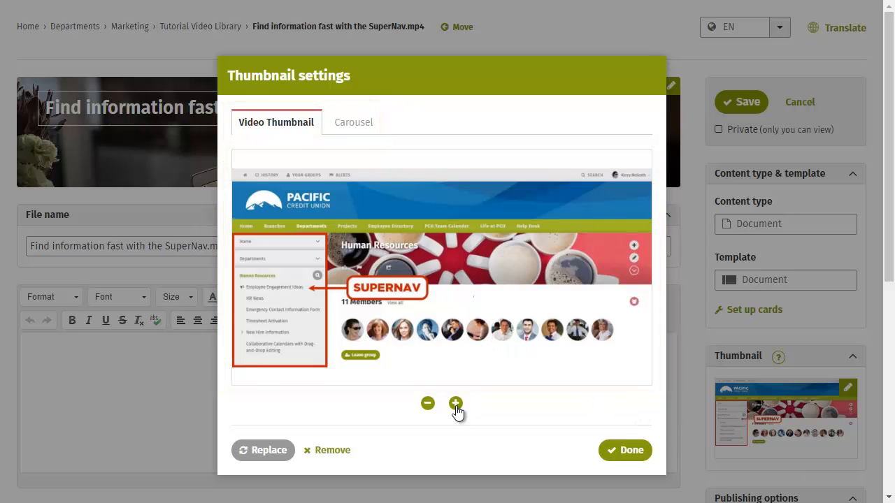
Zoom the SuperNav screenshot within its frame and confirm the Carousel thumbnail settings
left_click(456, 404)
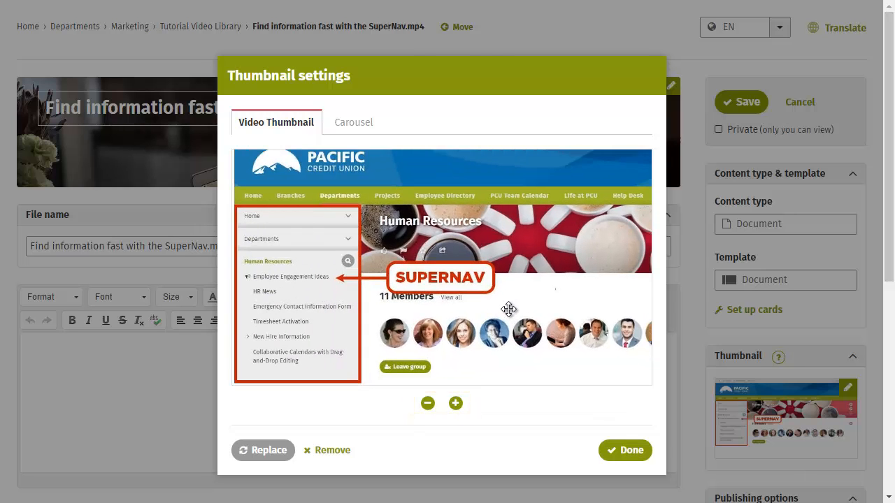
mouse_move(355, 129)
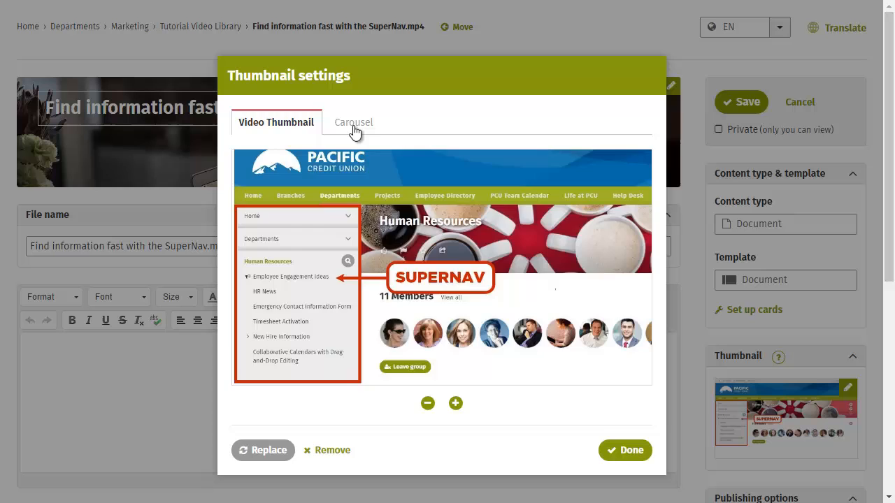
left_click(354, 122)
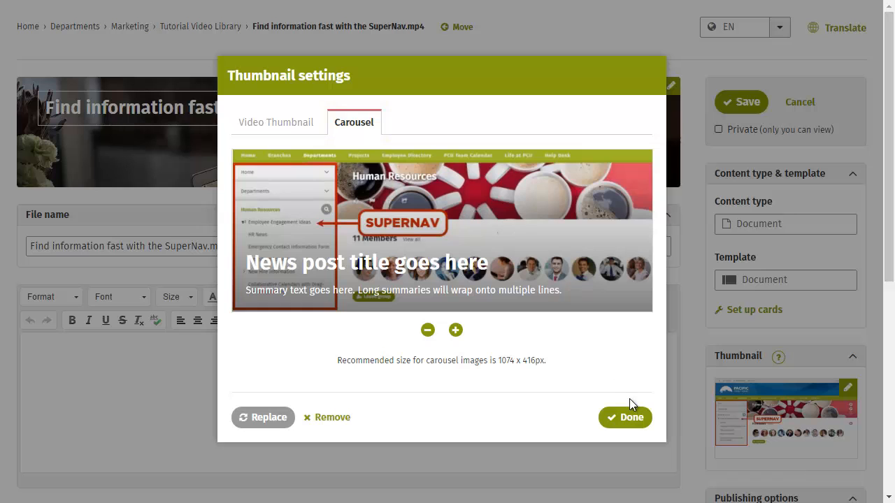
left_click(625, 418)
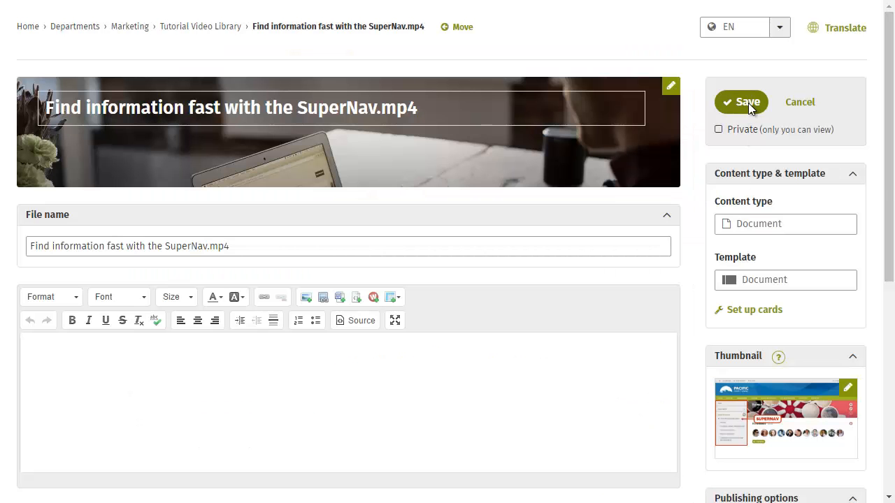
Save the video file page, then reveal and copy its embed code
left_click(741, 102)
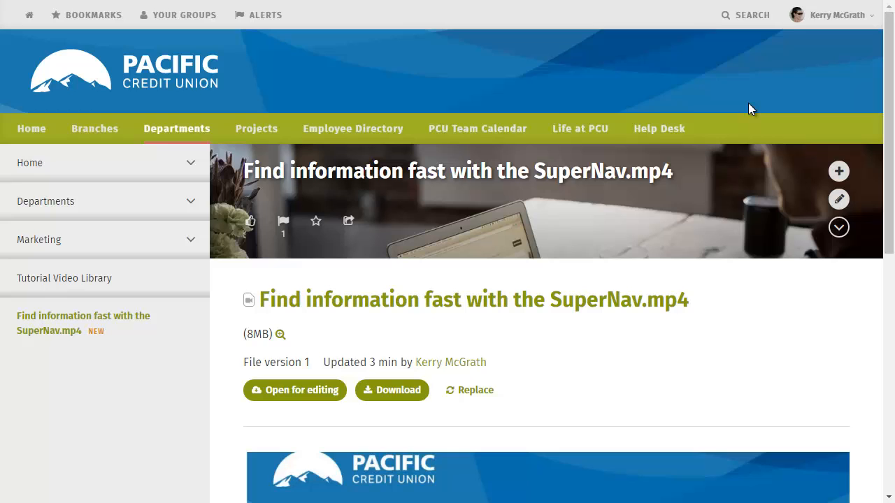
scroll("down", 3)
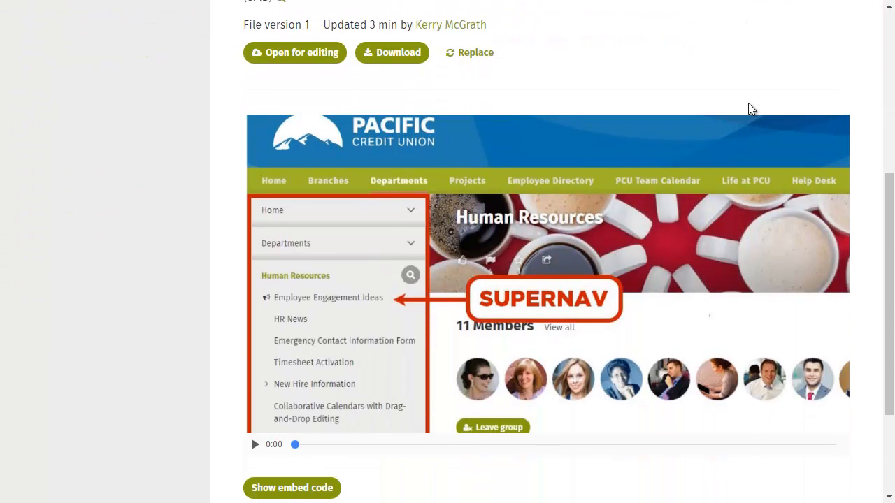
scroll("down", 3)
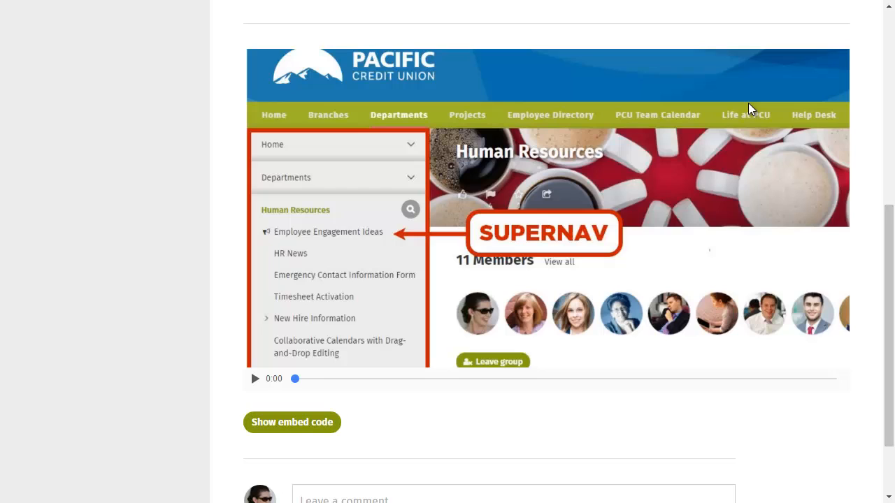
mouse_move(292, 422)
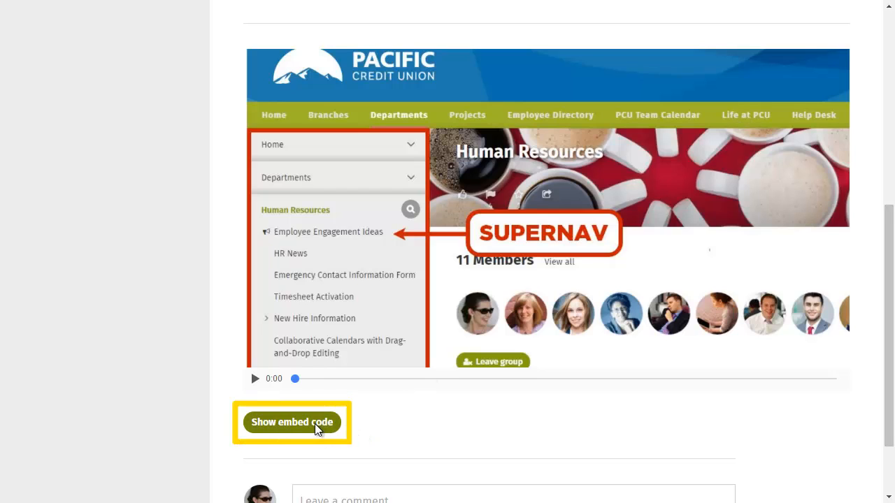
left_click(292, 421)
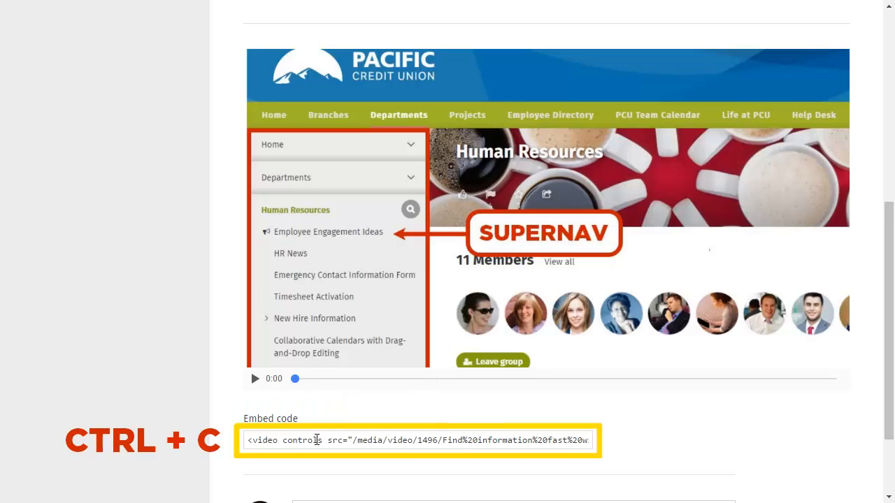
key("ctrl+a")
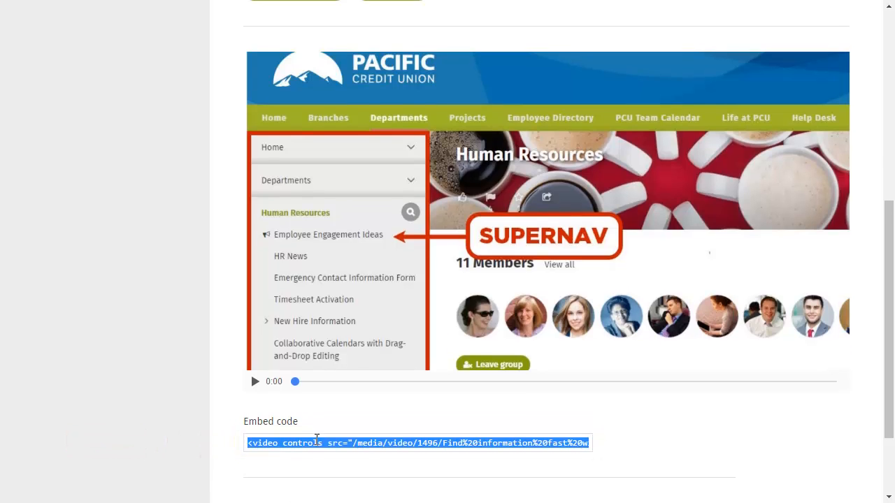
left_click(92, 15)
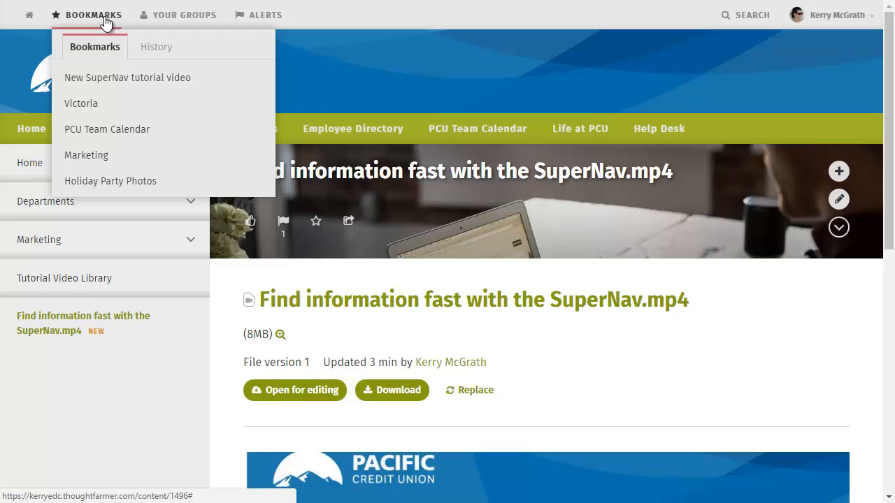
Open the bookmarked 'New SuperNav tutorial video' post in its edit form
left_click(128, 77)
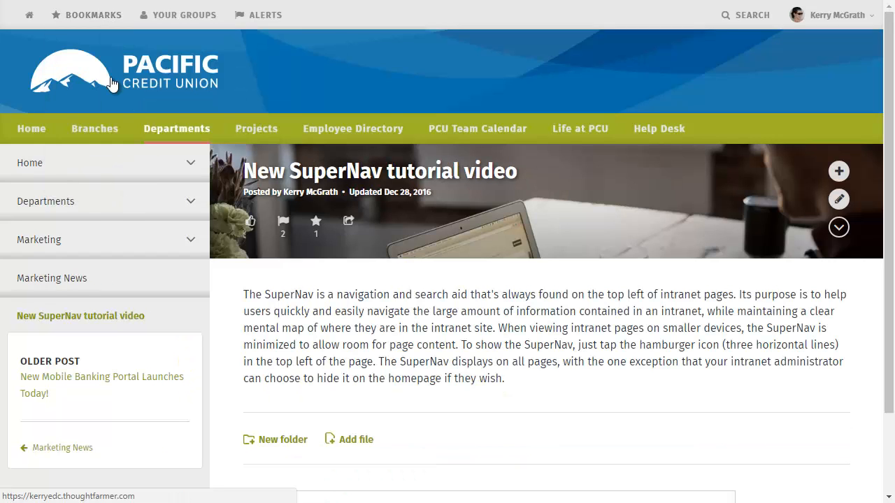
mouse_move(161, 115)
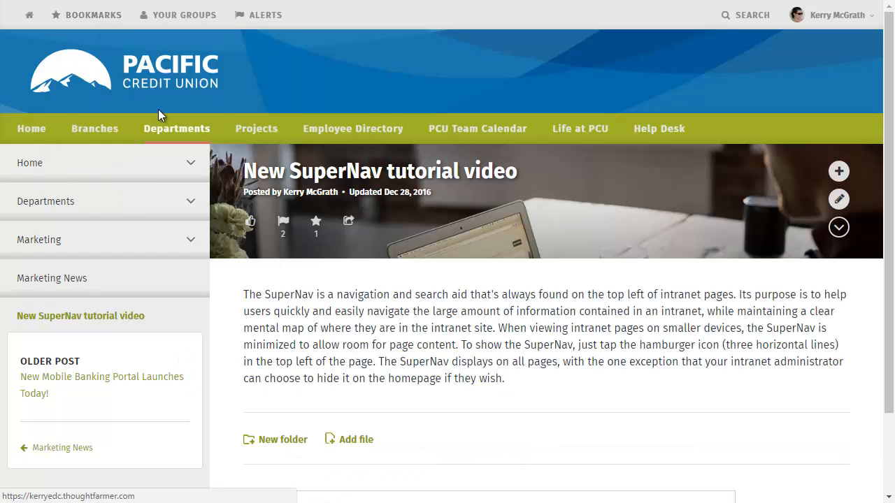
mouse_move(838, 199)
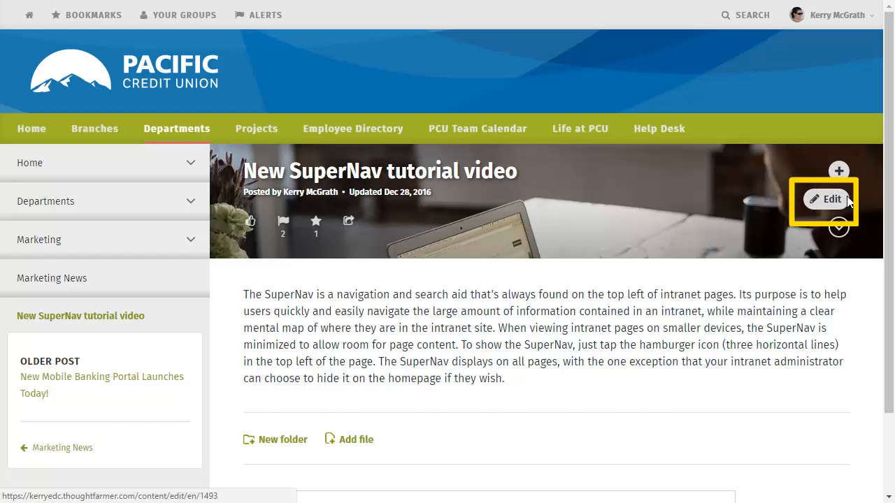
left_click(826, 199)
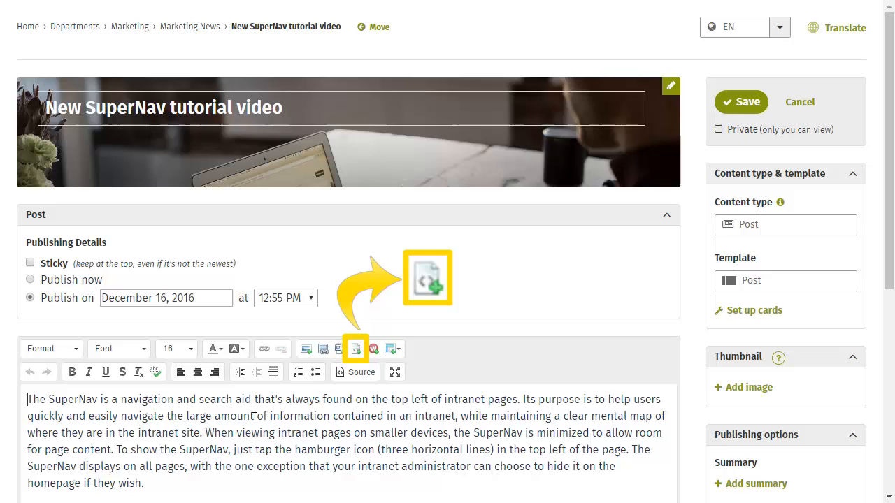
Paste the copied embed code through Insert Code above the body text, then save
left_click(355, 349)
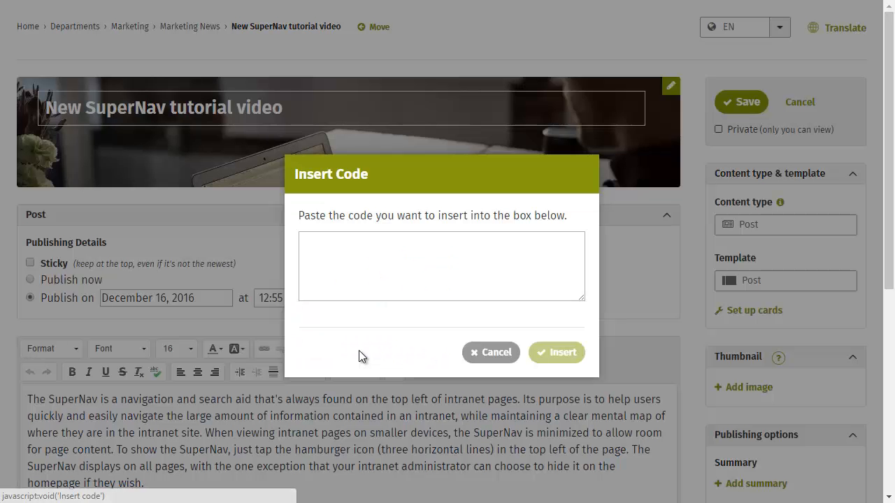
left_click(441, 266)
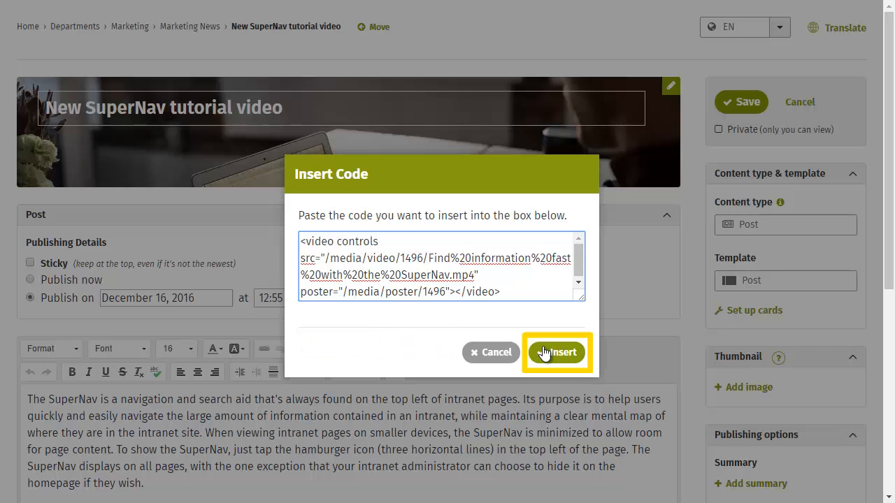
left_click(556, 352)
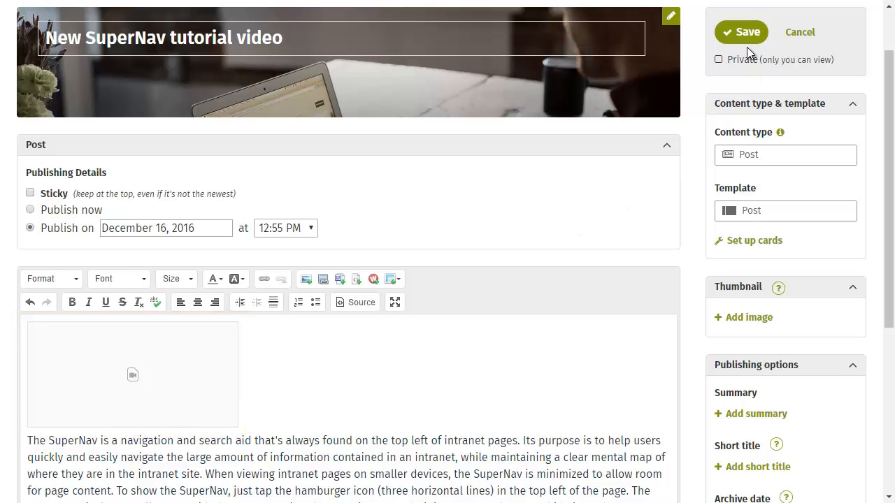
left_click(741, 32)
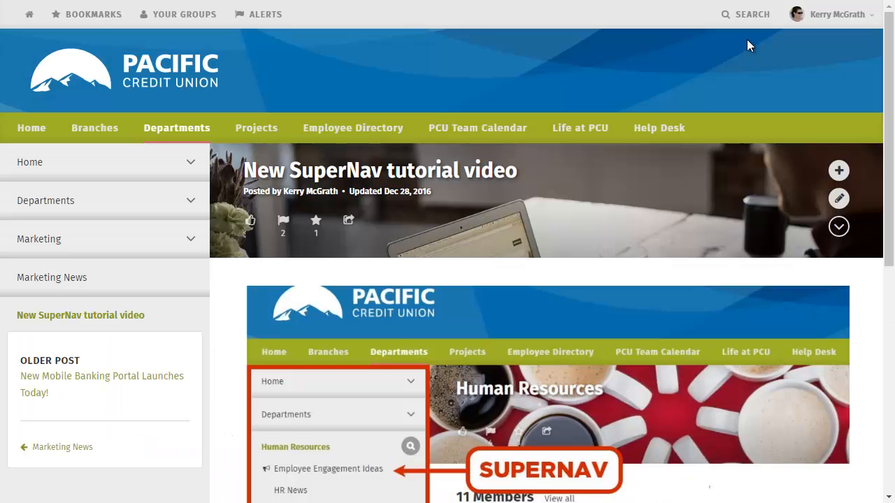
Scroll through the saved post to check the embedded SuperNav video
scroll("down", 3)
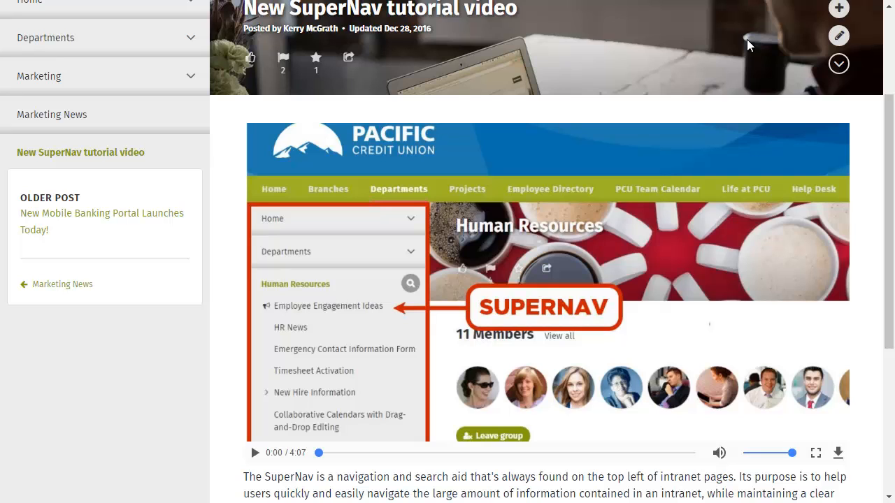
scroll("up", 3)
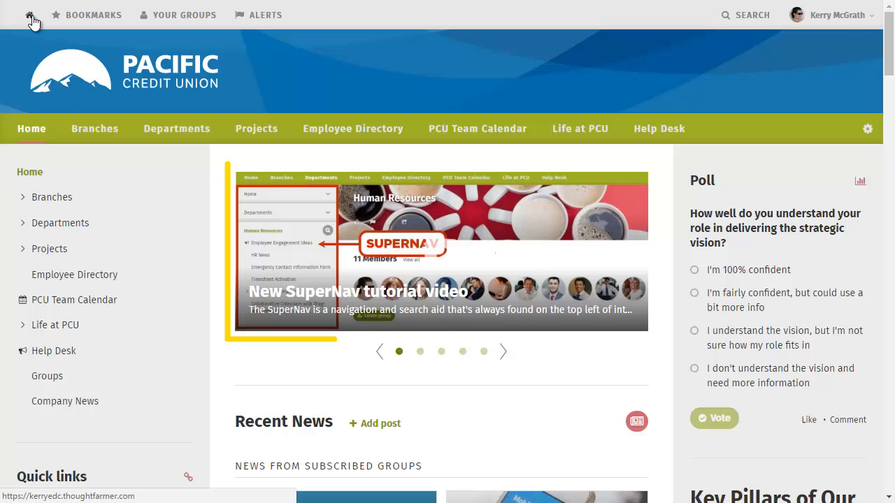
mouse_move(362, 244)
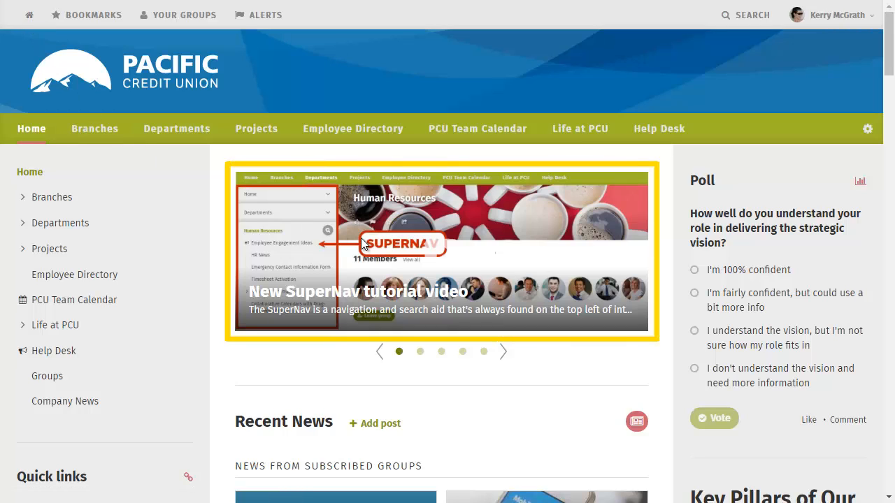